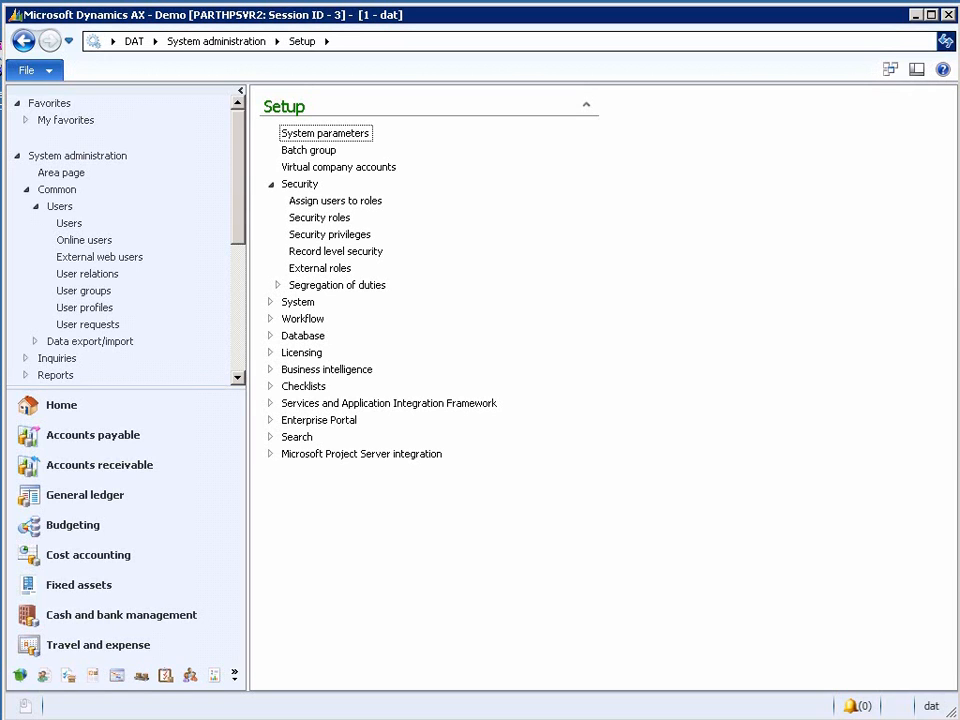
mouse_move(665, 625)
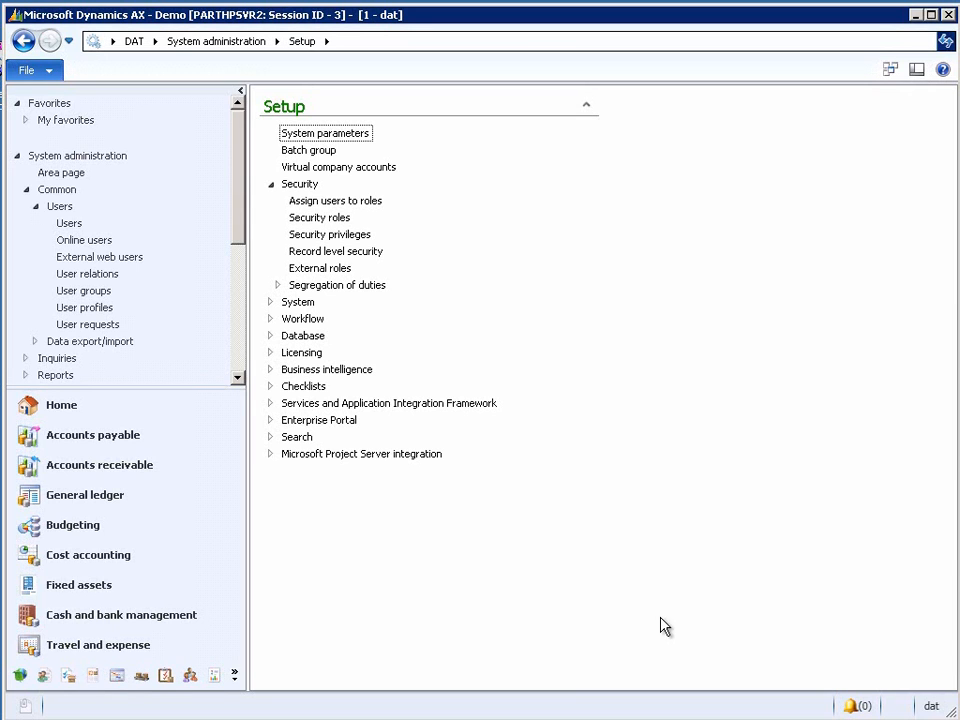
mouse_move(668, 622)
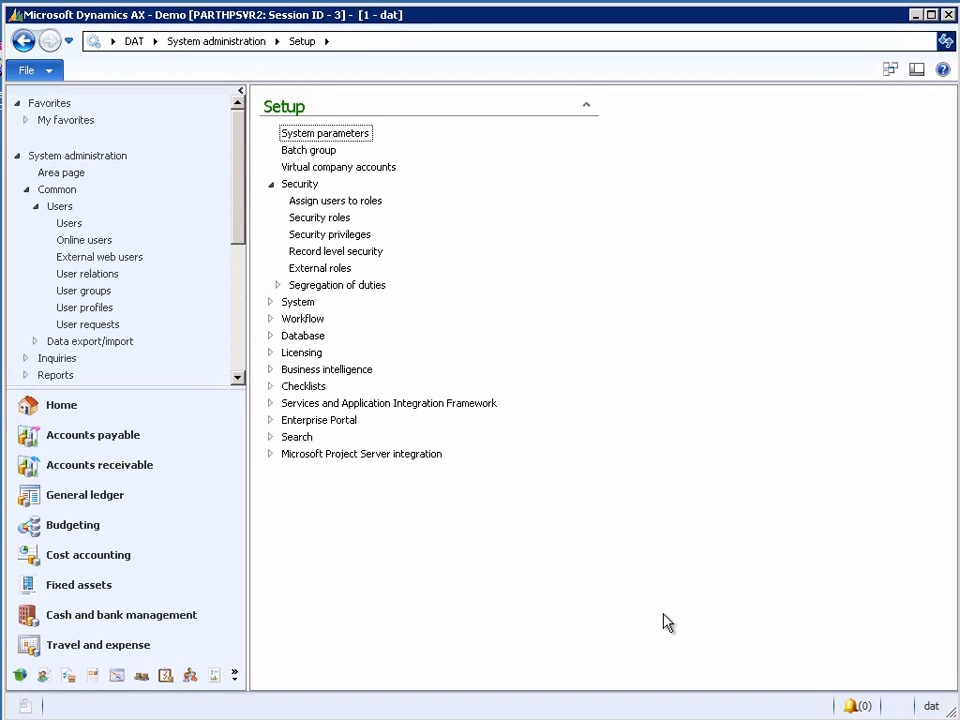
mouse_move(684, 614)
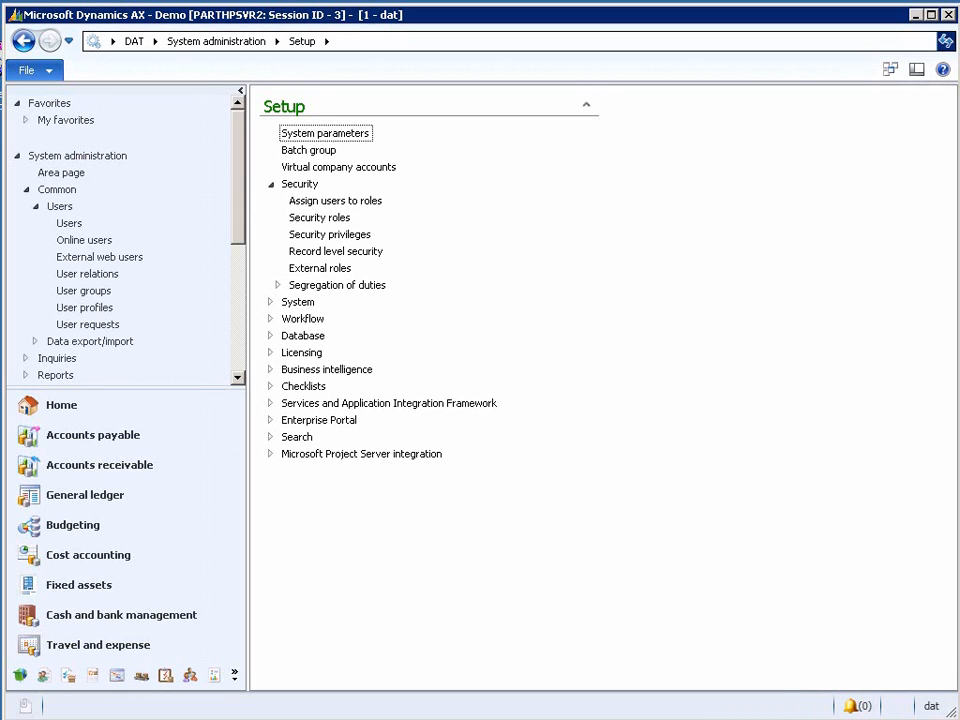
mouse_move(310, 234)
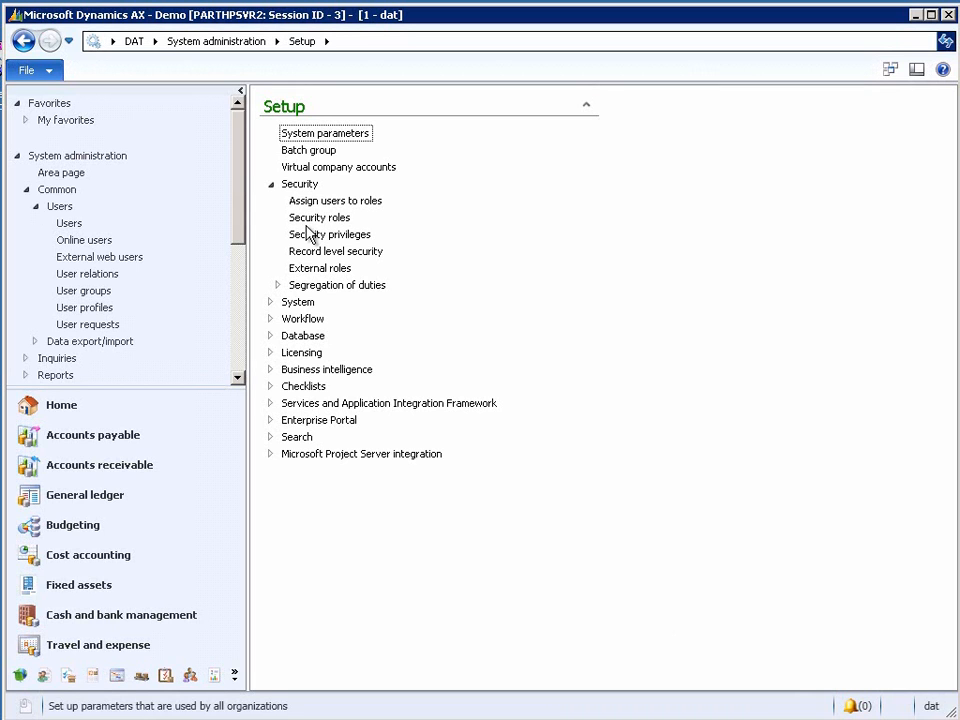
mouse_move(312, 230)
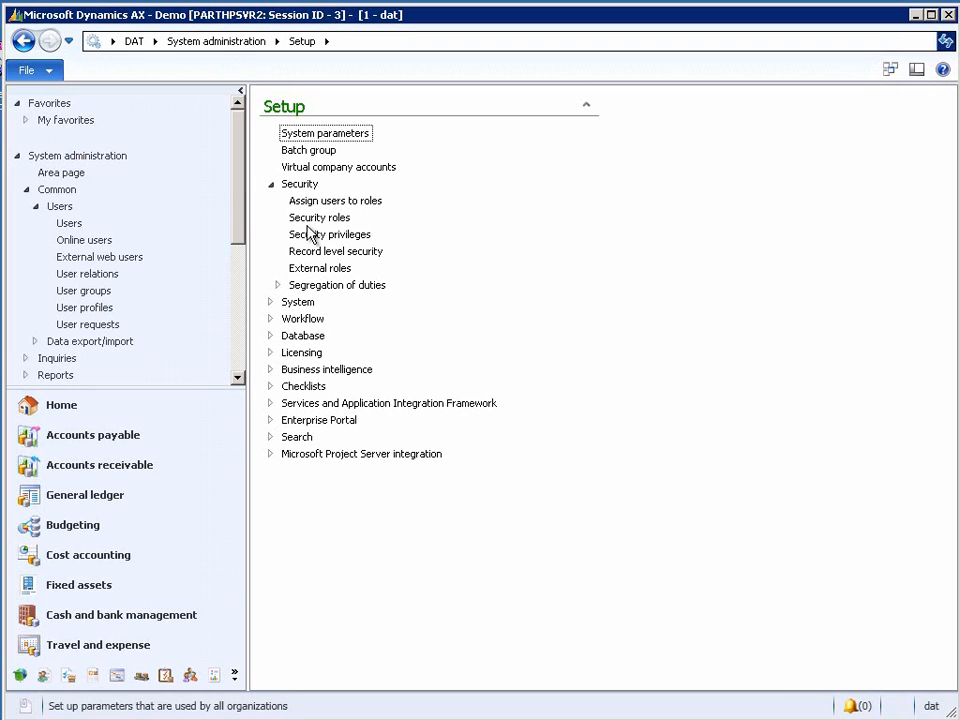
mouse_move(375, 243)
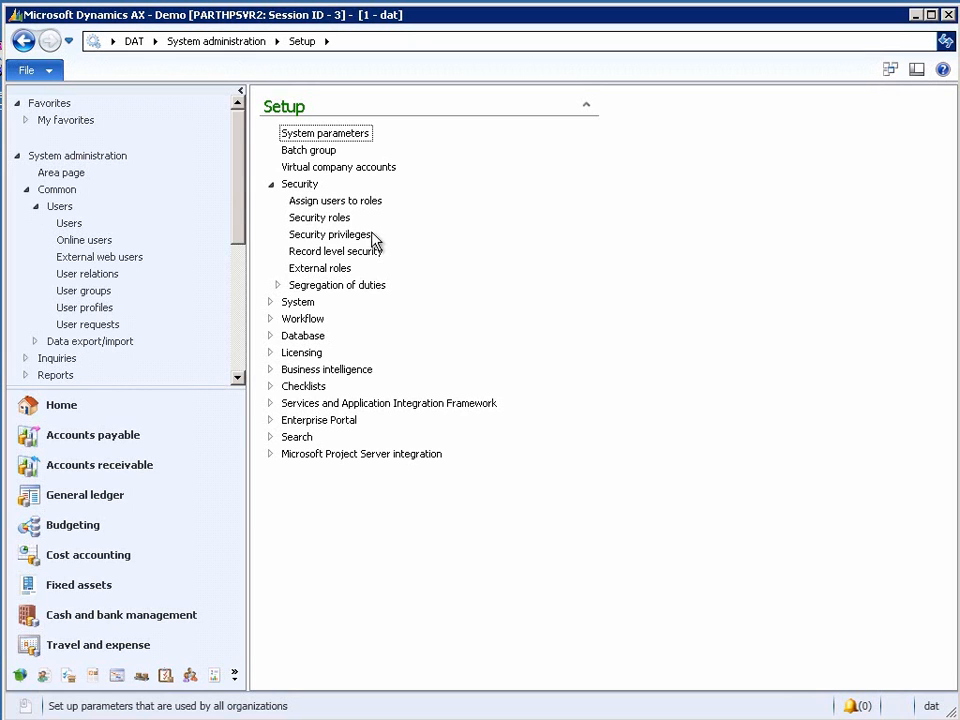
mouse_move(347, 227)
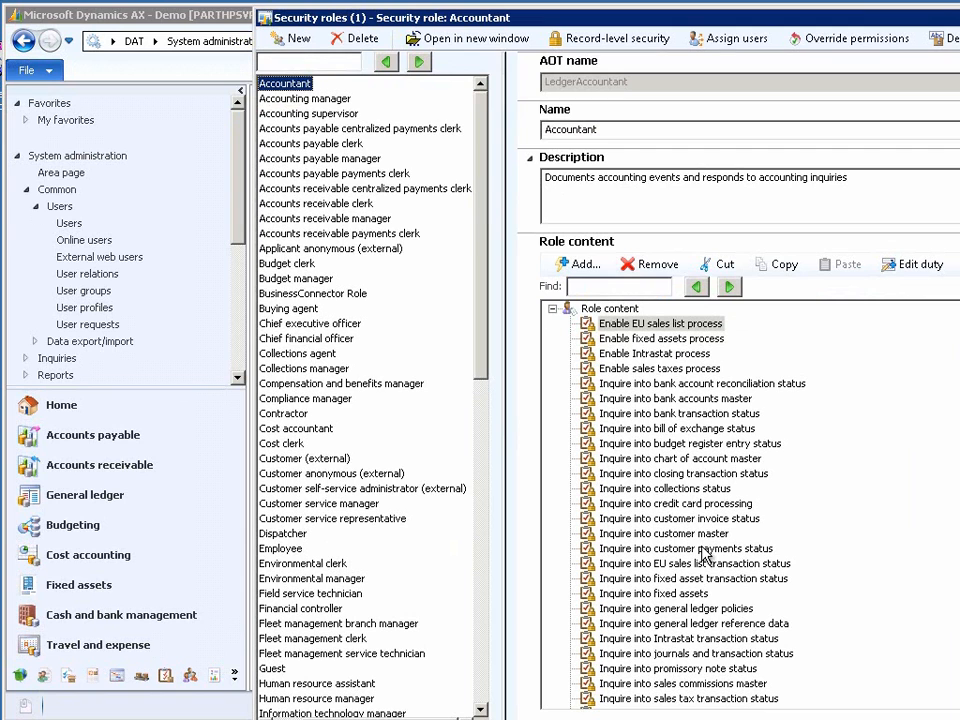
mouse_move(350, 592)
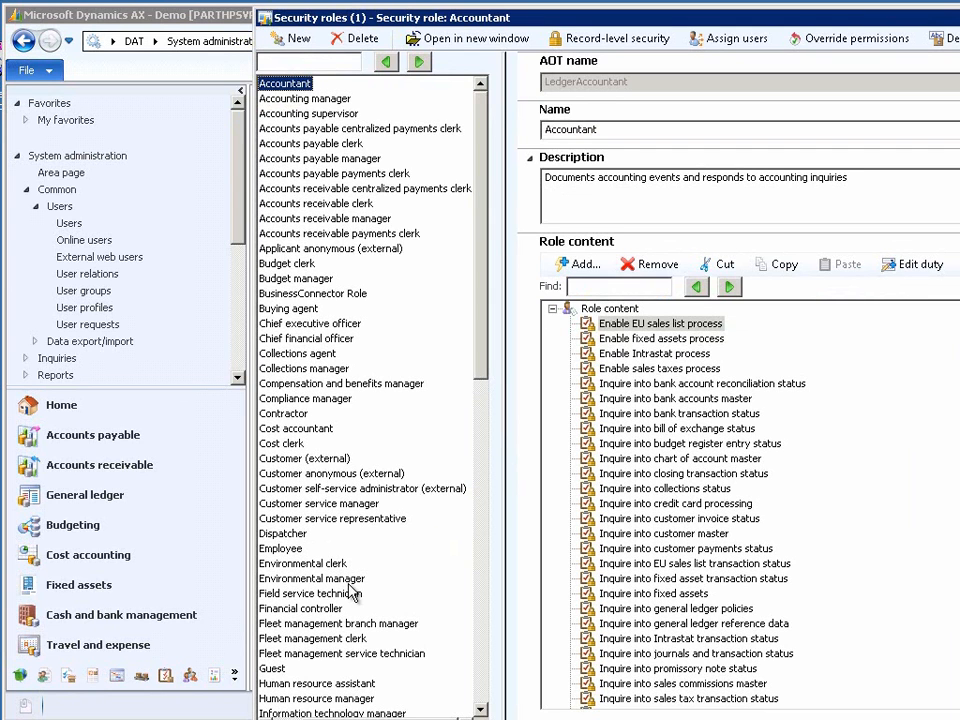
mouse_move(325, 650)
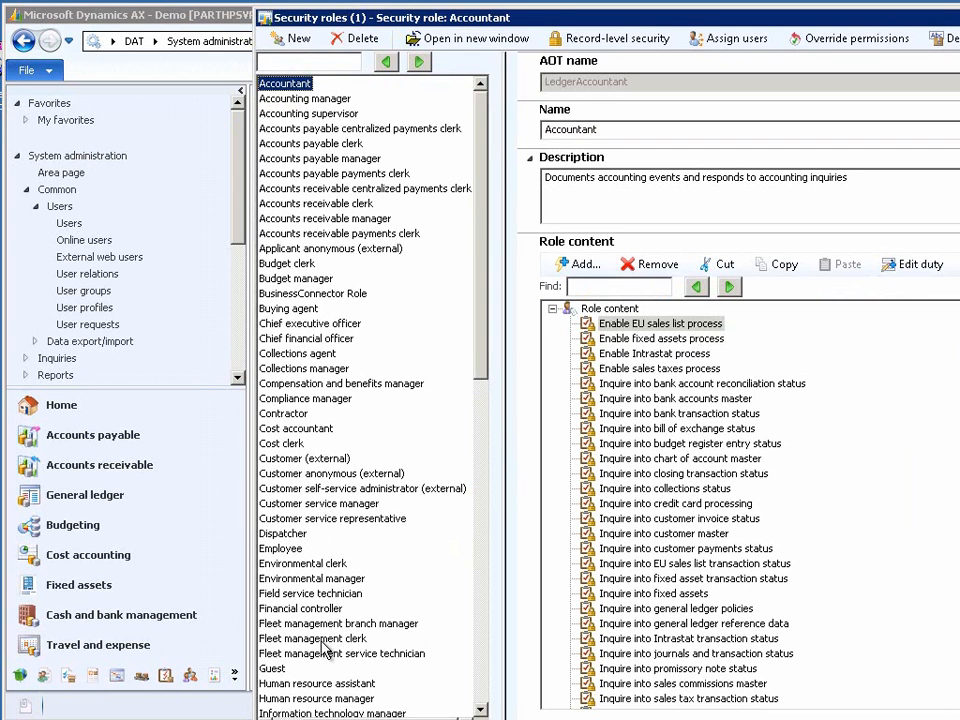
Select the Fleet management clerk role to view its Rental Clerk description and role content
click(313, 638)
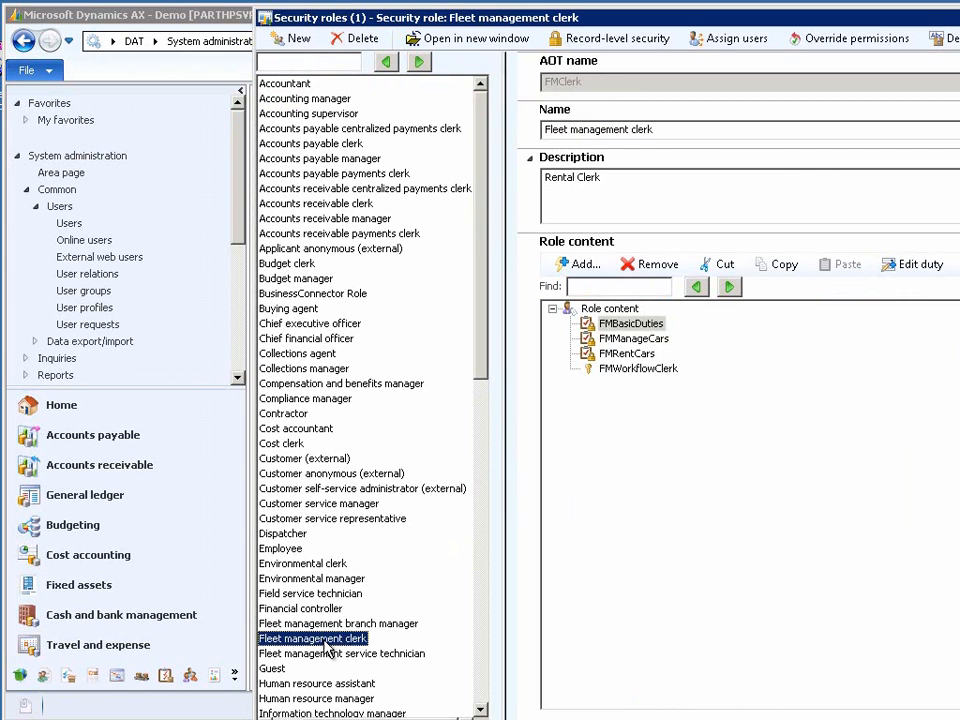
mouse_move(763, 469)
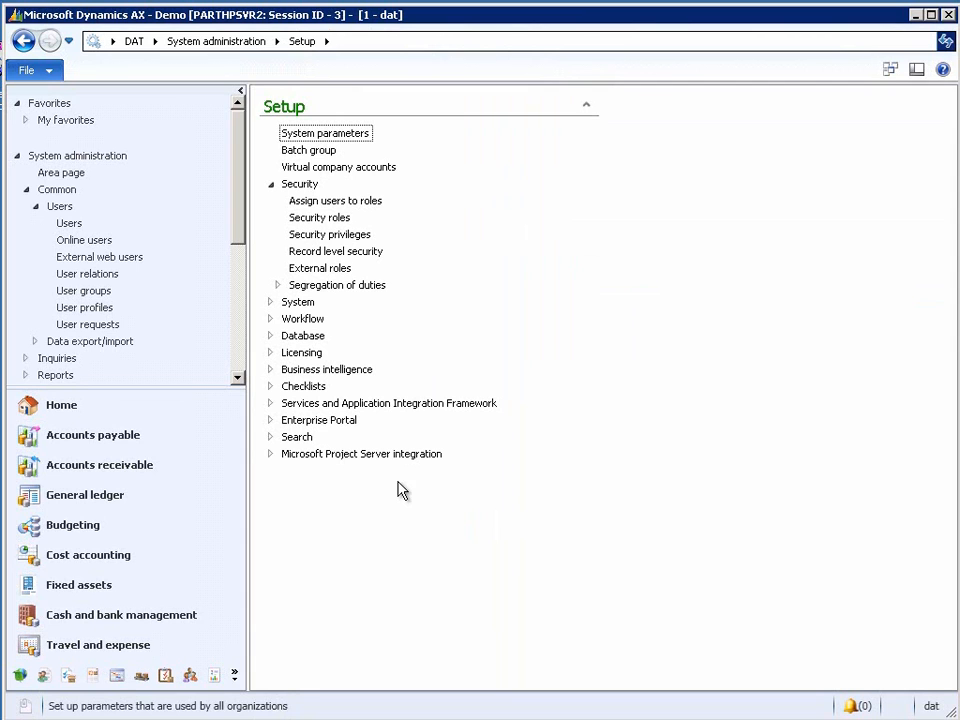
mouse_move(396, 483)
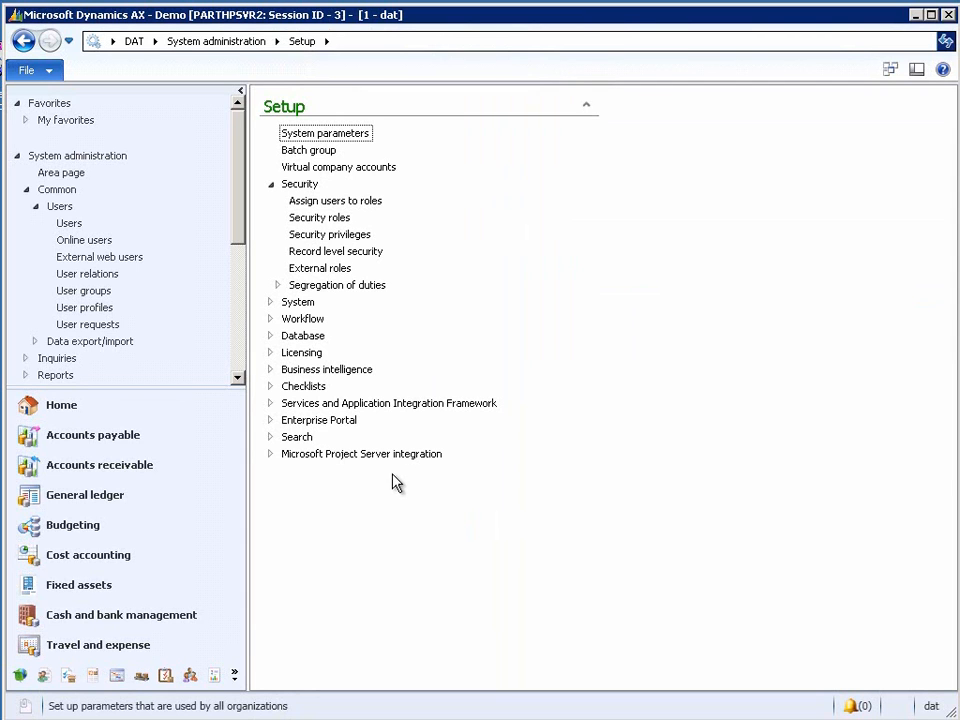
mouse_move(358, 215)
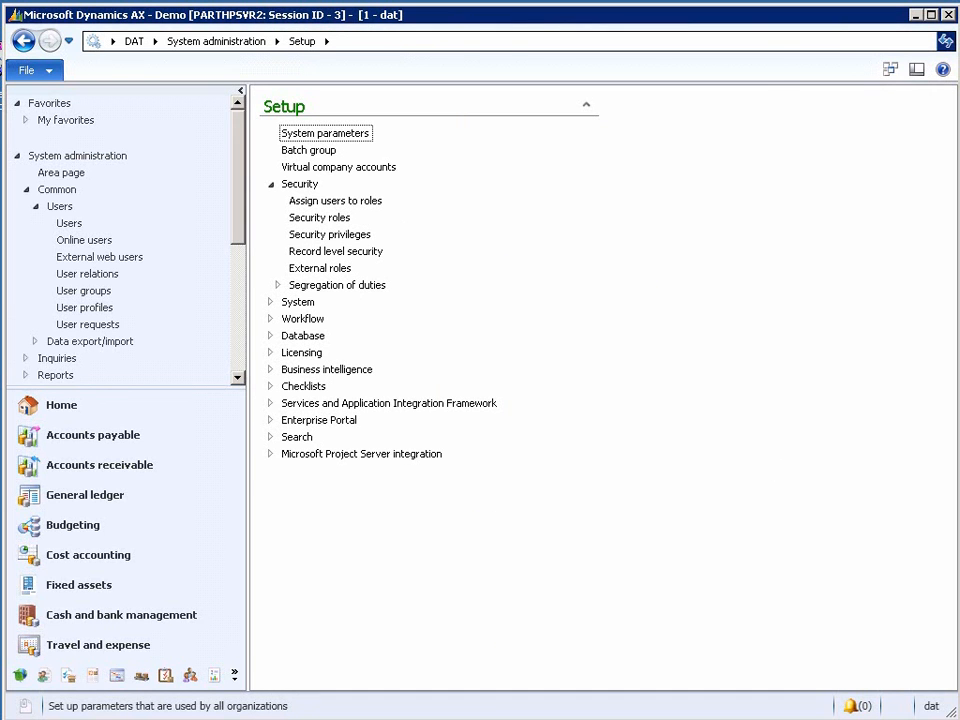
Show the Fleet management clerk role in Assign users to roles
click(335, 200)
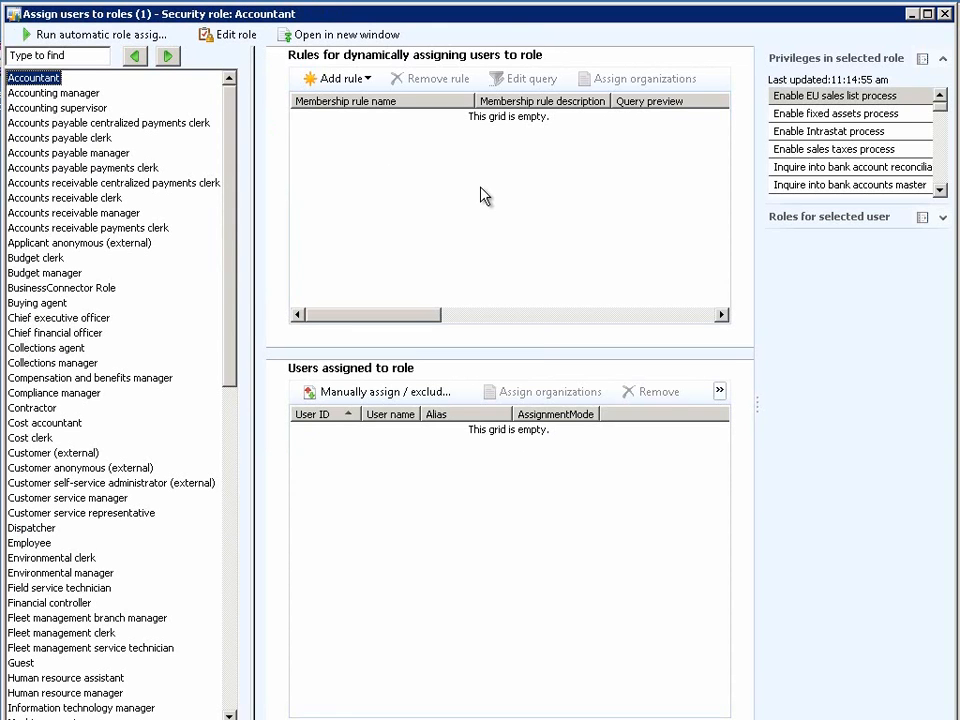
mouse_move(673, 589)
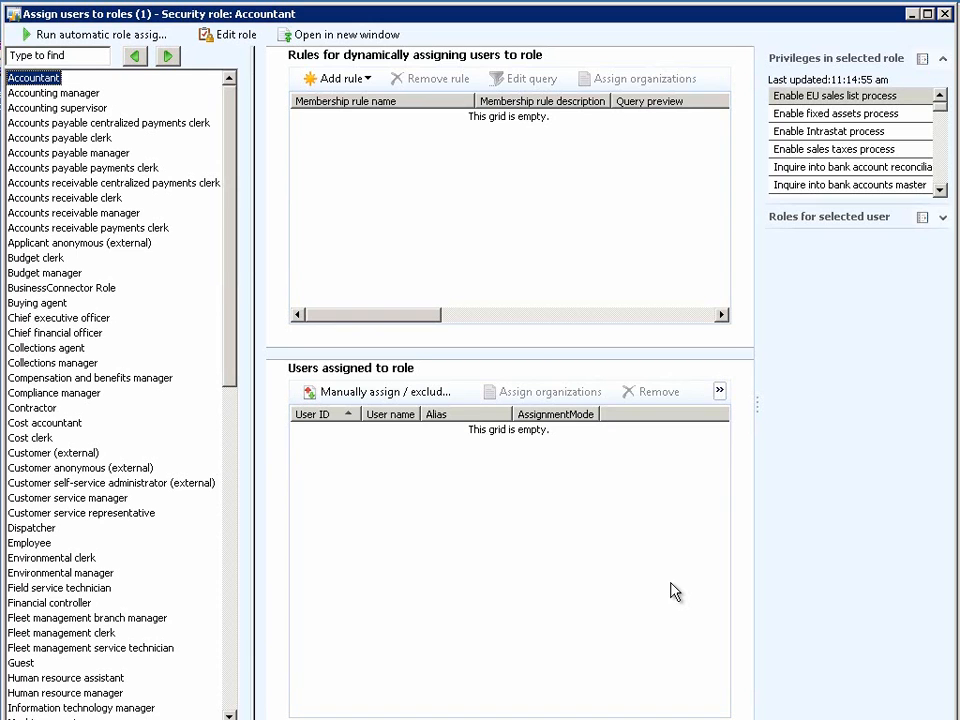
mouse_move(120, 638)
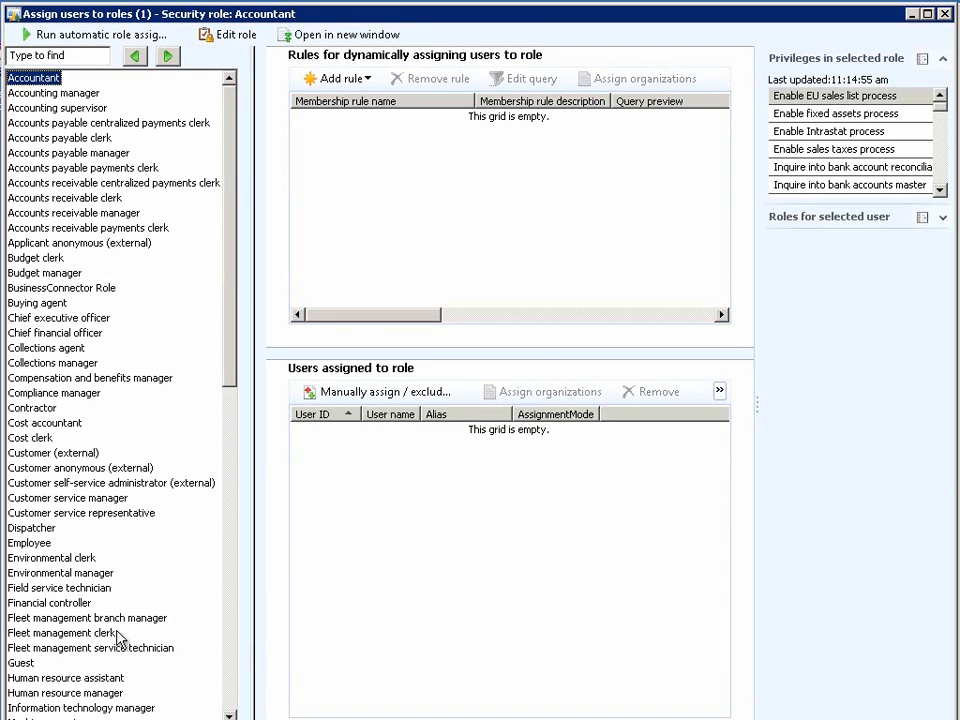
mouse_move(95, 642)
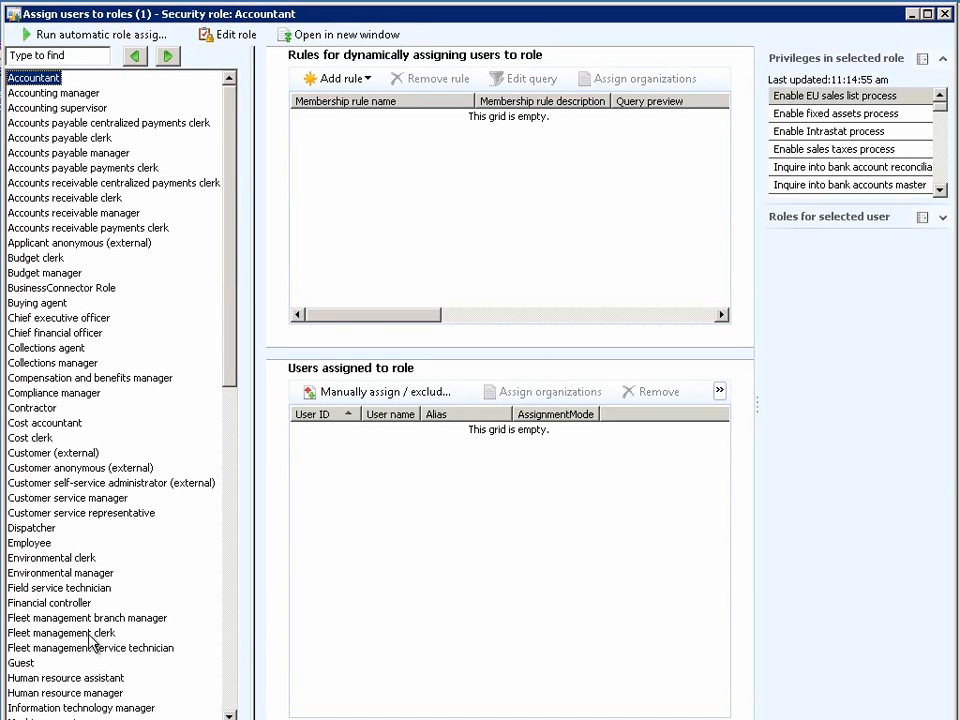
click(61, 632)
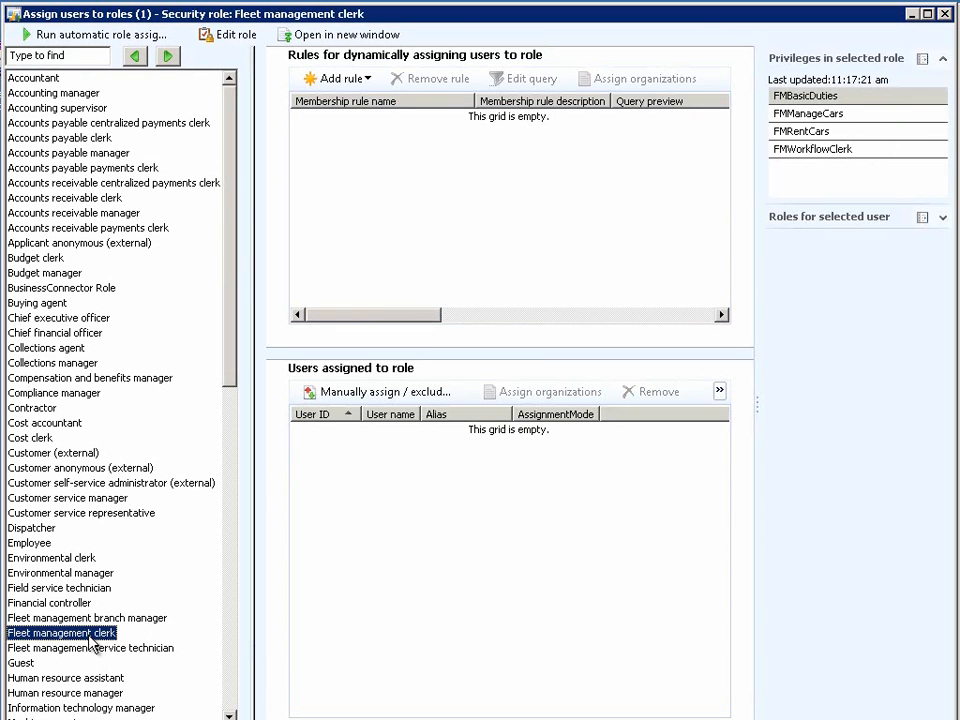
mouse_move(320, 140)
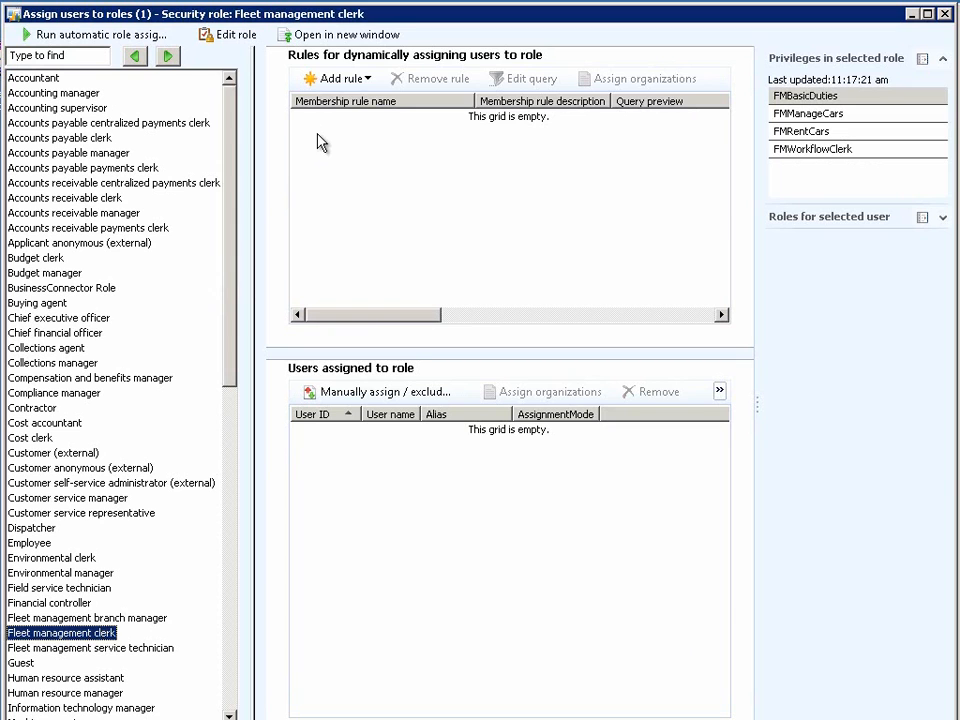
mouse_move(335, 78)
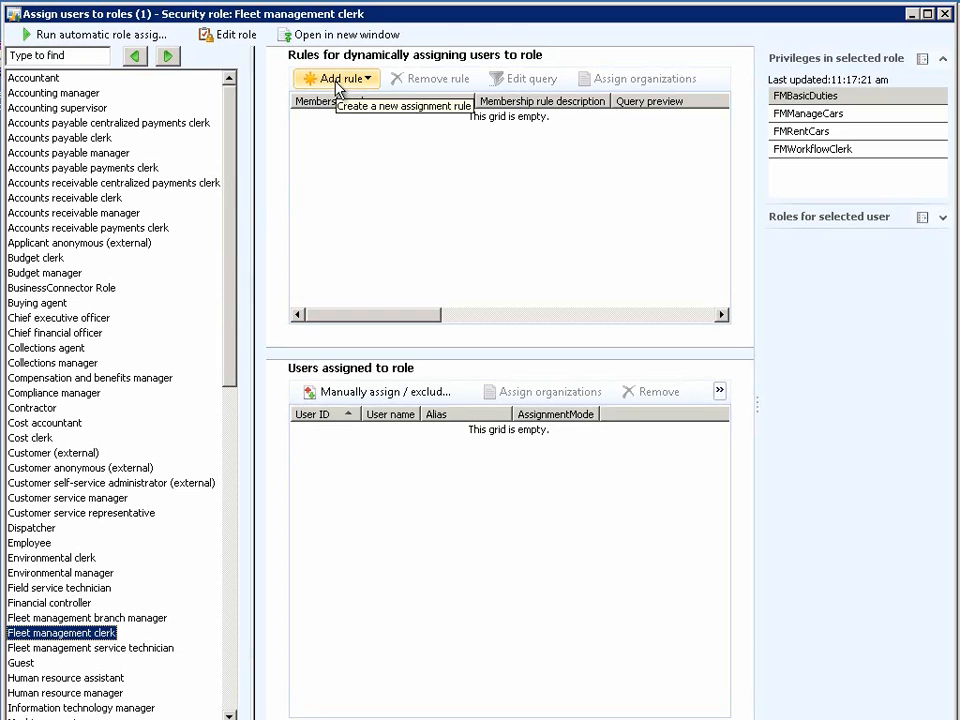
Start a new assignment rule and highlight the FMDynamicRoleAssignmentWorkerTitle query
click(331, 78)
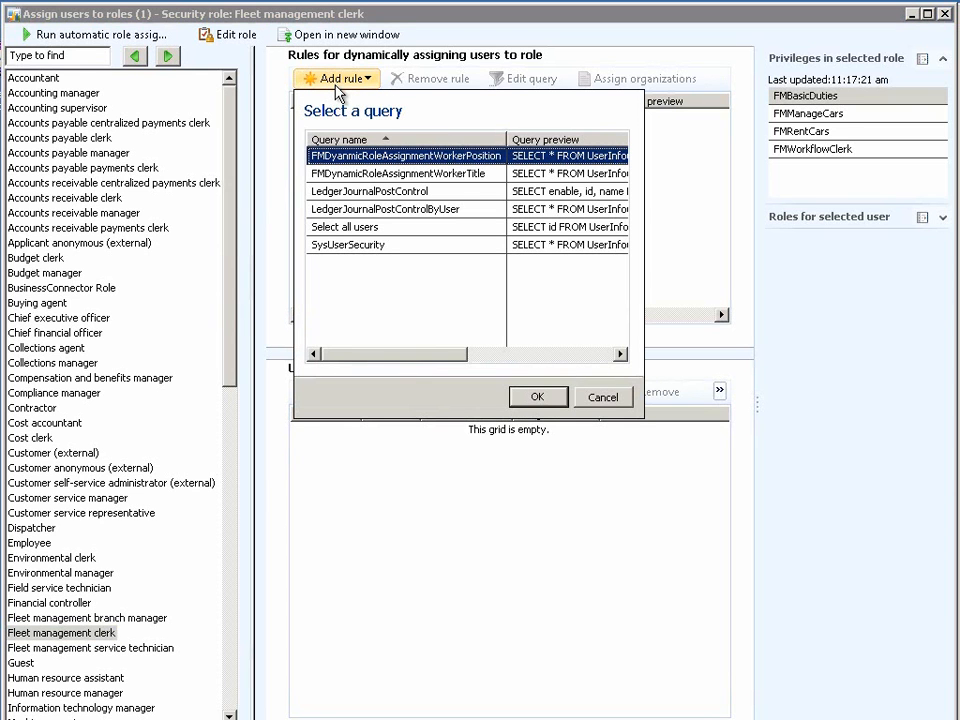
click(405, 173)
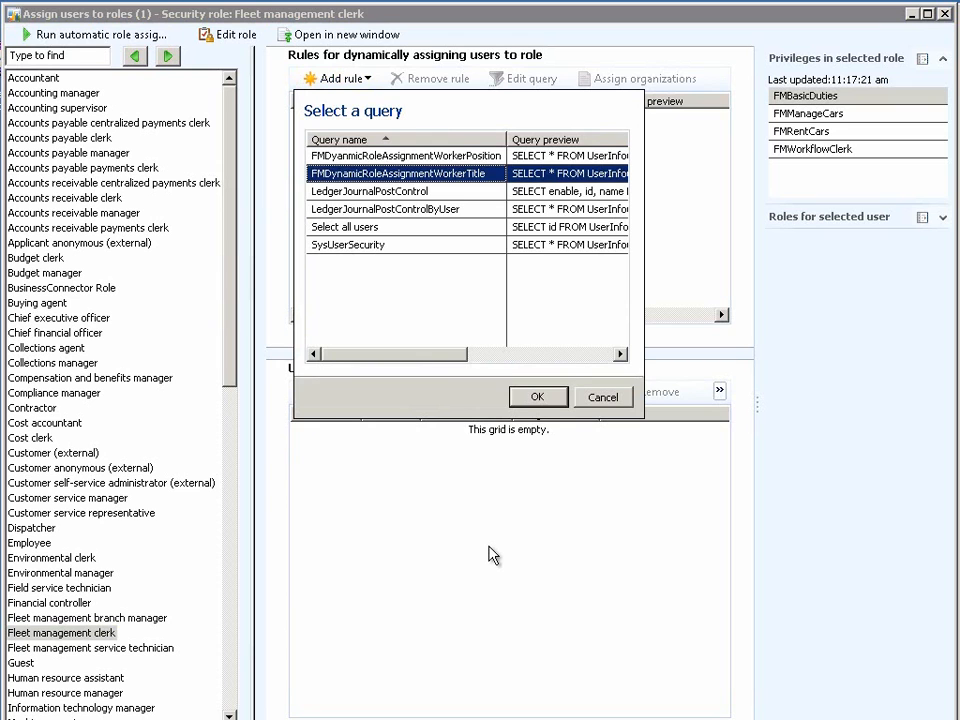
mouse_move(753, 521)
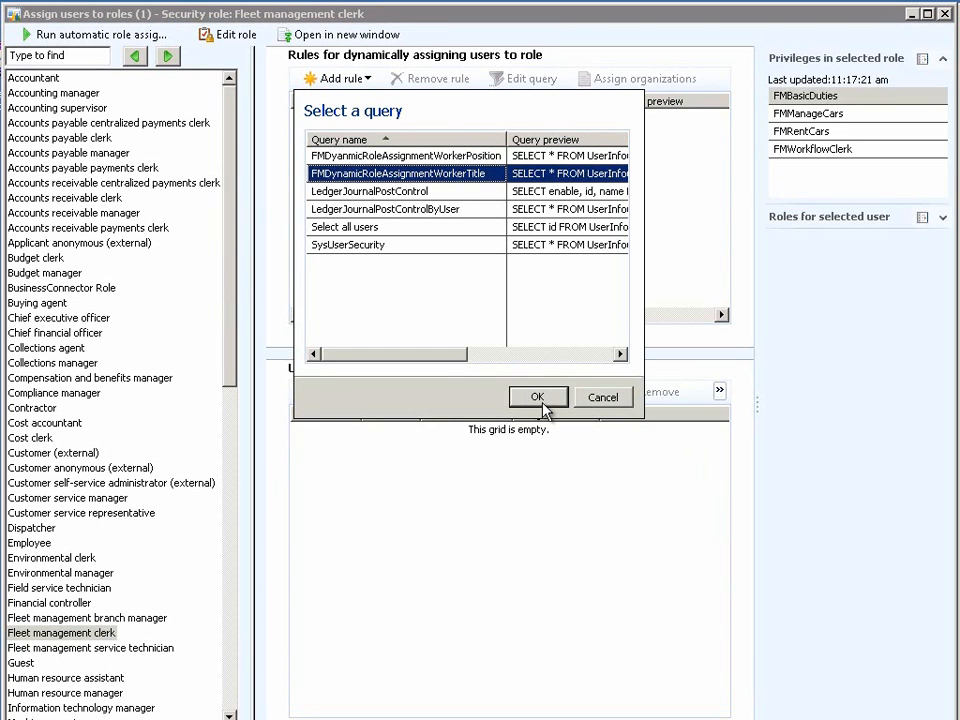
Confirm FMDynamicRoleAssignmentWorkerTitle as the role's new assignment rule
click(538, 397)
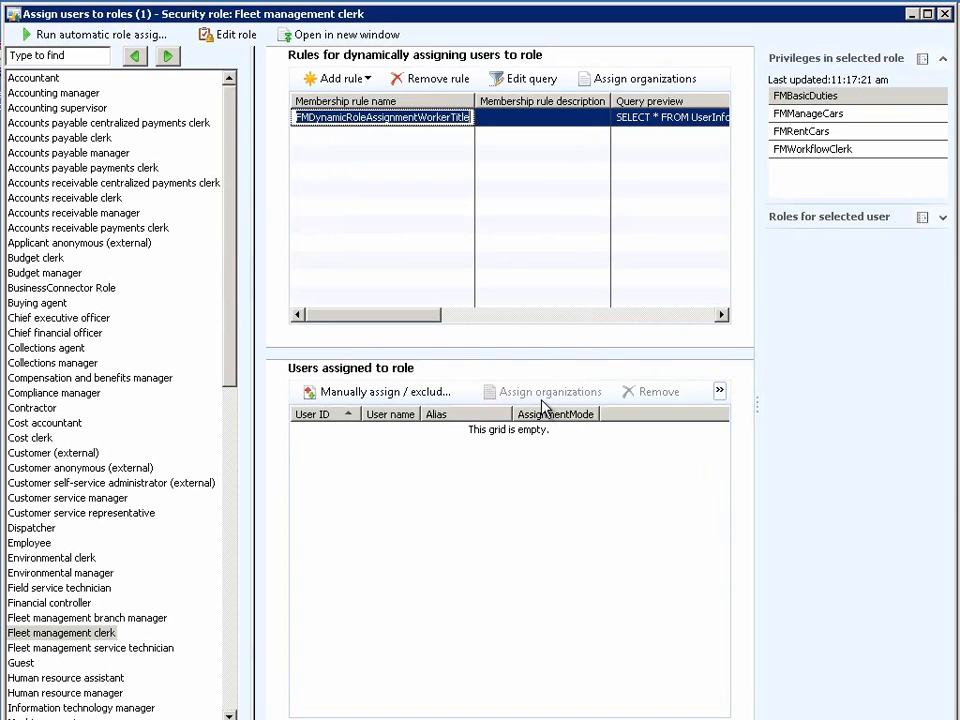
mouse_move(523, 330)
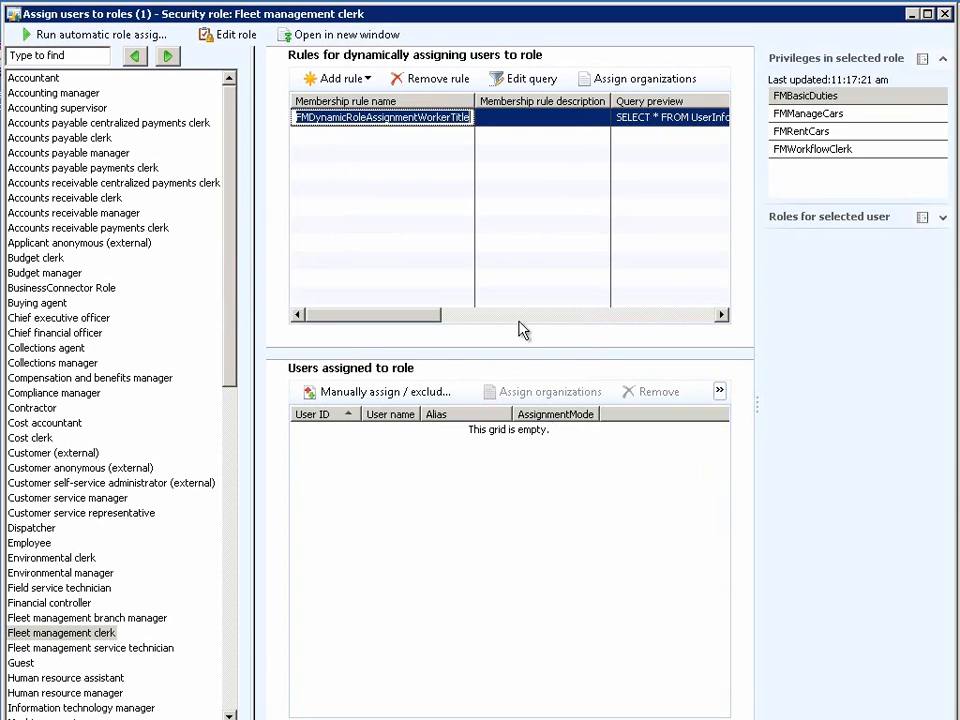
mouse_move(525, 78)
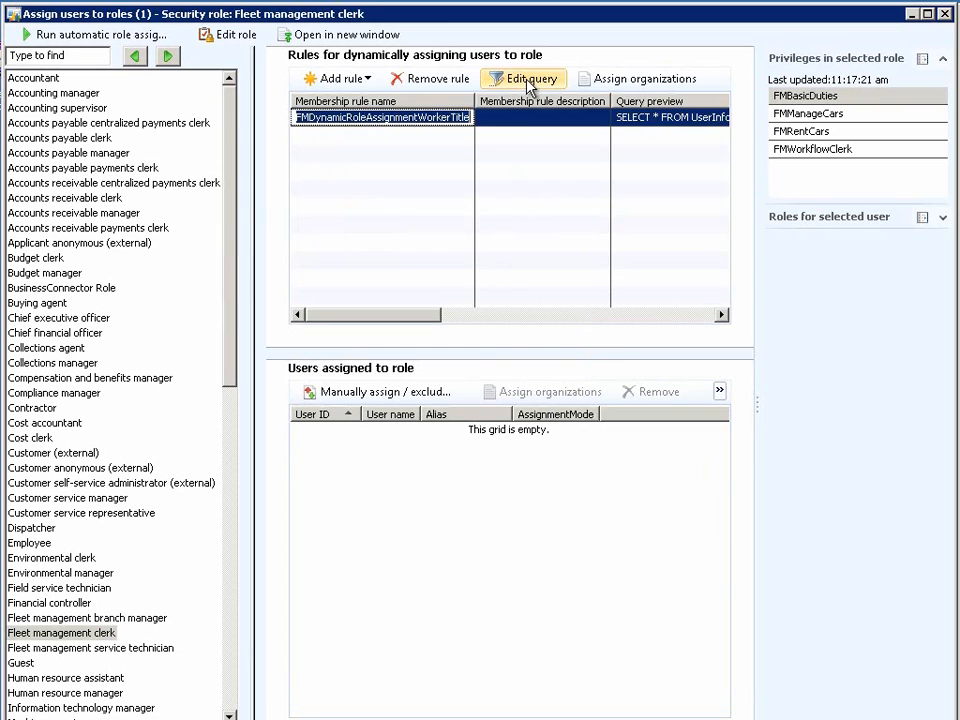
Open the FMDynamicRoleAssignmentWorkerTitle rule's query editor
click(523, 78)
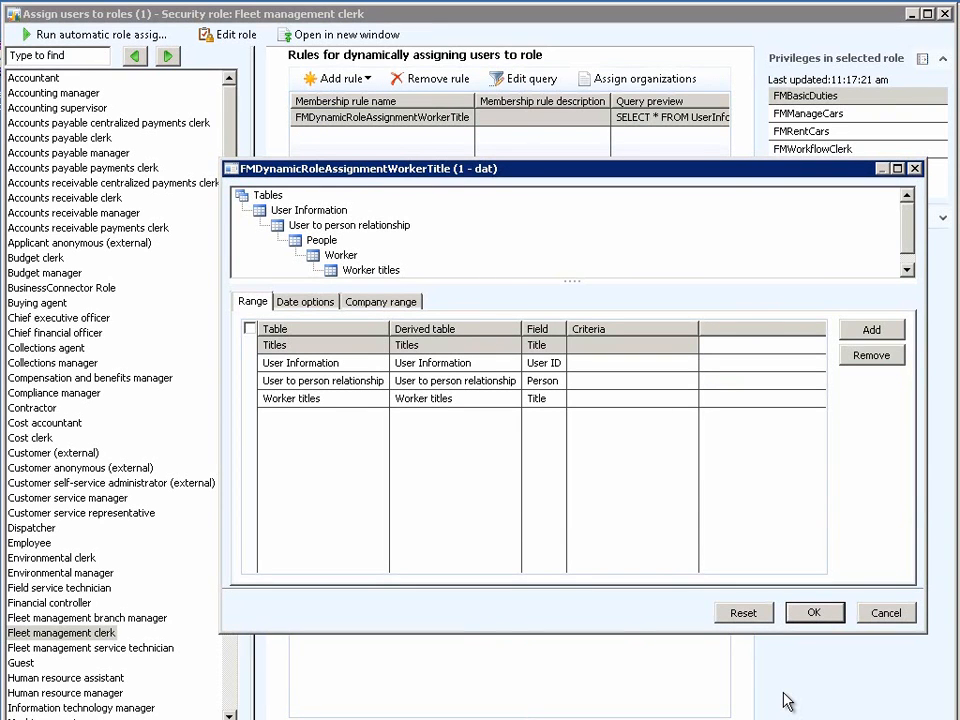
mouse_move(706, 461)
text(Clerk)
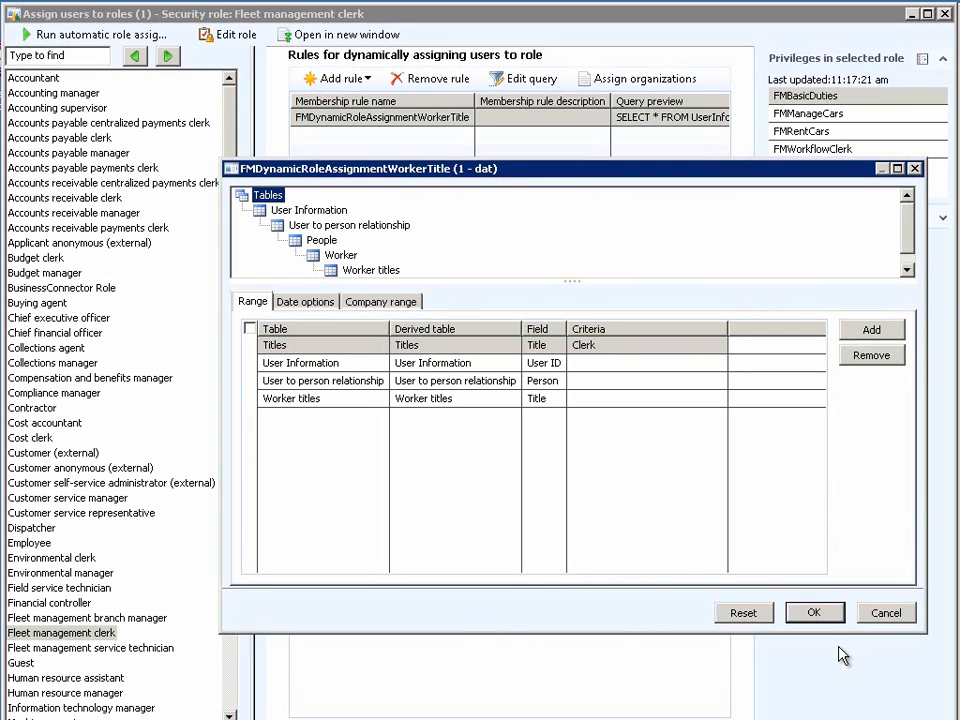
mouse_move(305, 205)
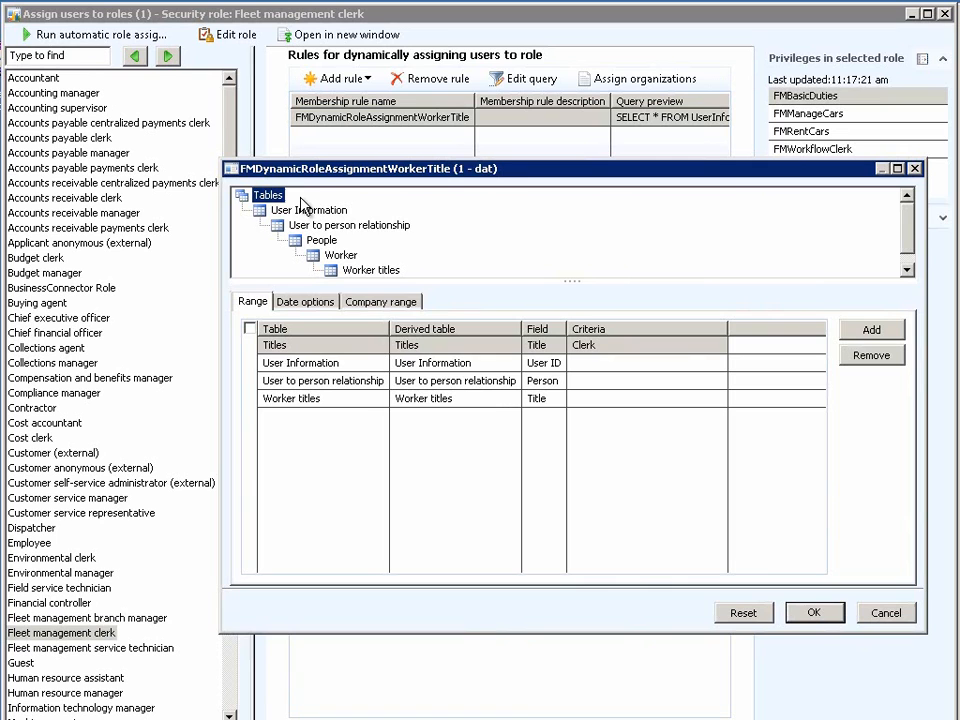
mouse_move(138, 48)
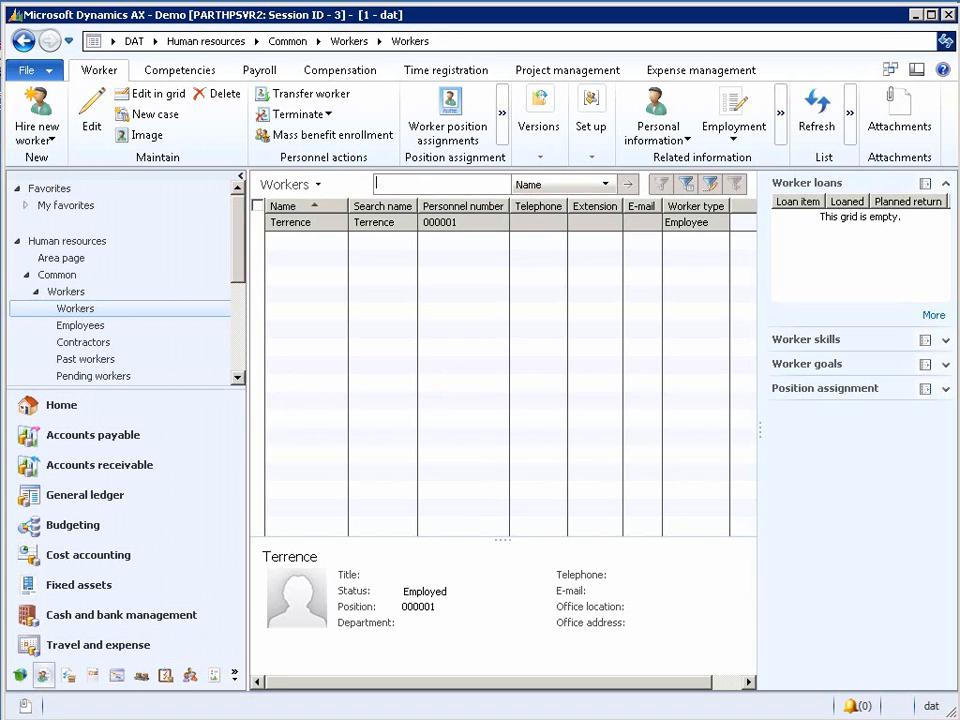
Set the Title field on Terrence's worker record to Clerk
double_click(305, 222)
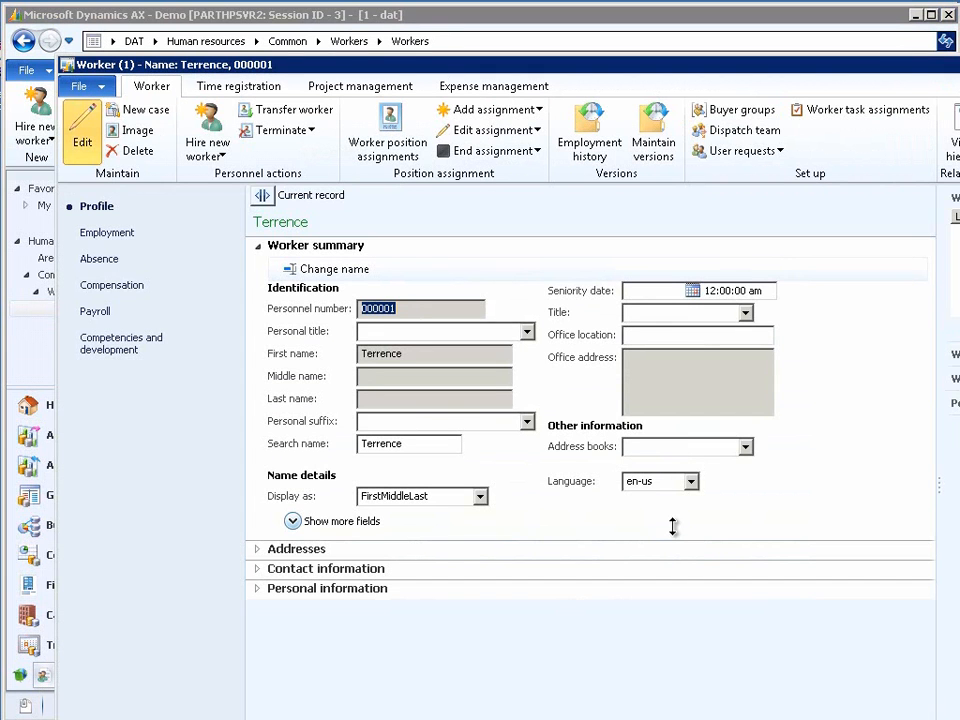
mouse_move(672, 525)
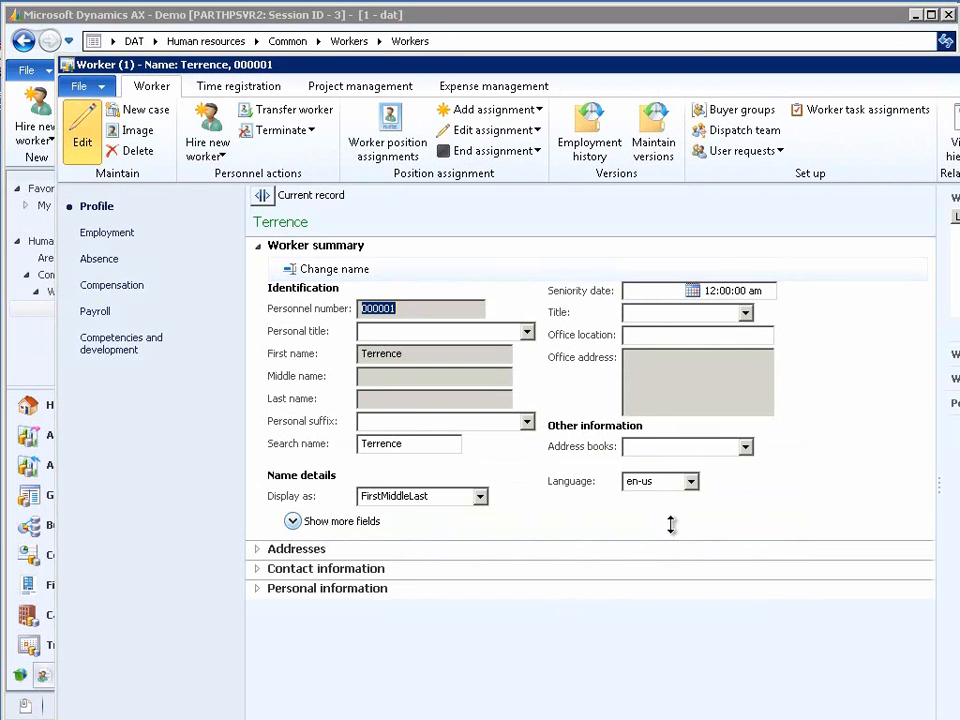
click(746, 312)
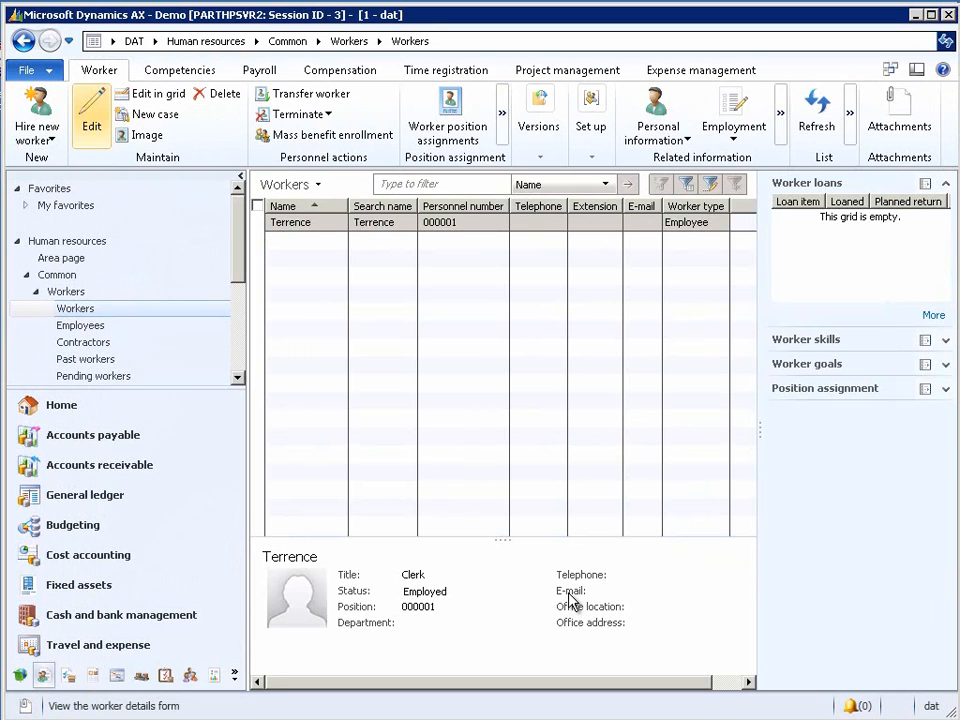
mouse_move(430, 588)
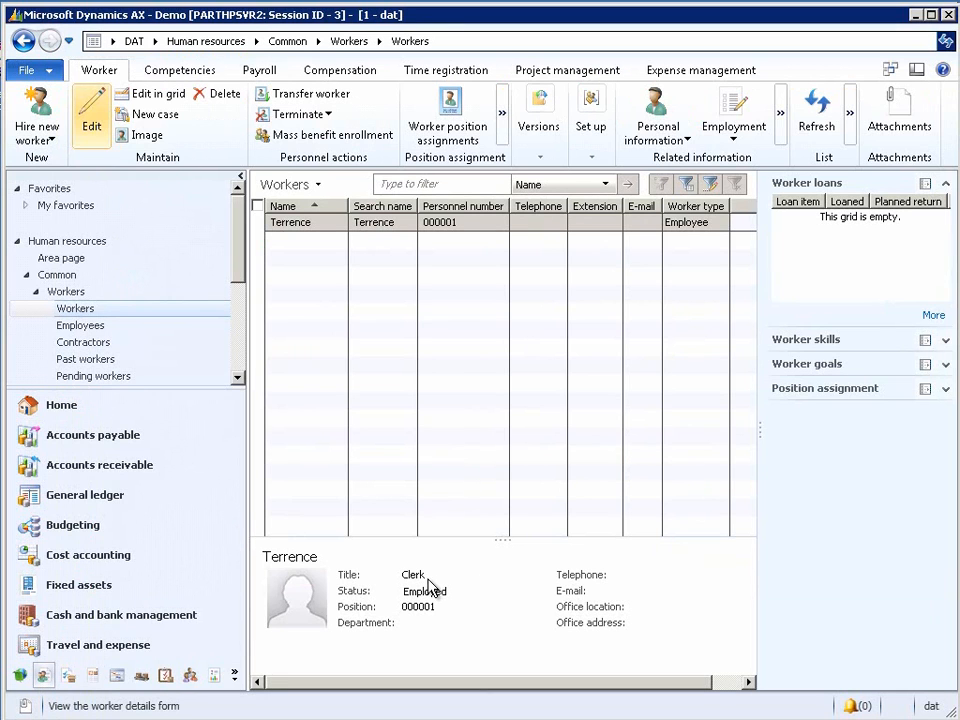
mouse_move(425, 588)
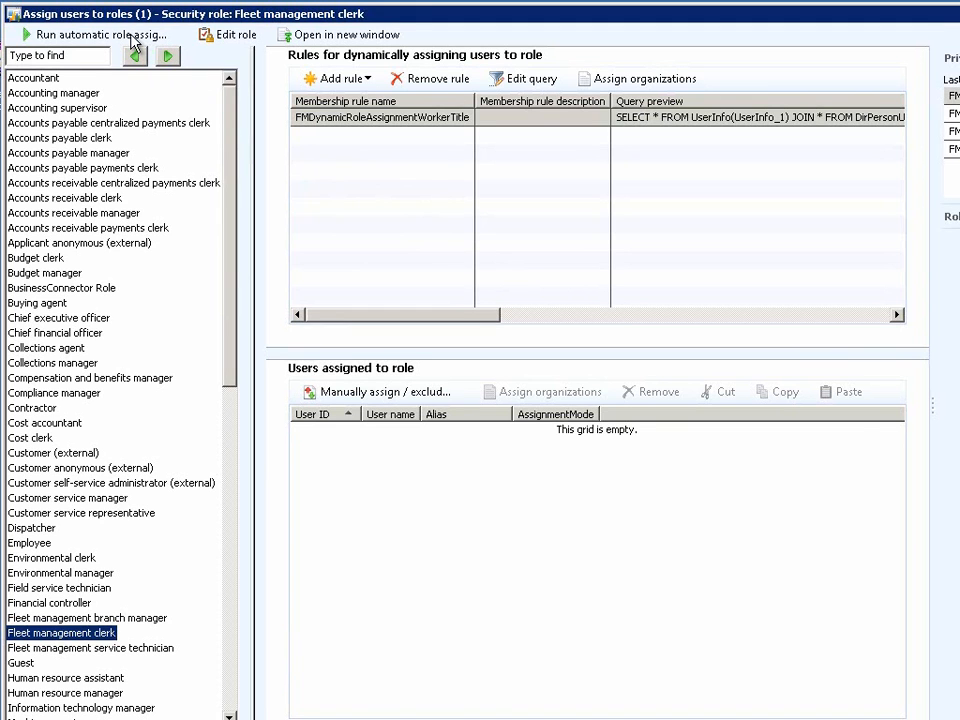
Run automatic role assignment and open Terrence's user details to confirm the role
click(95, 34)
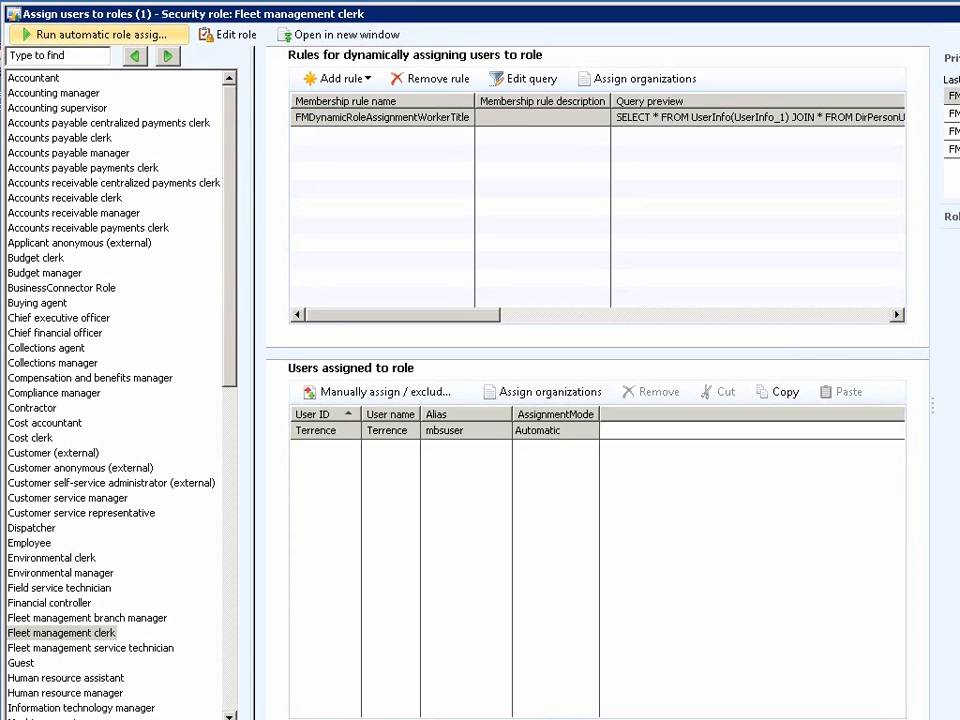
double_click(320, 430)
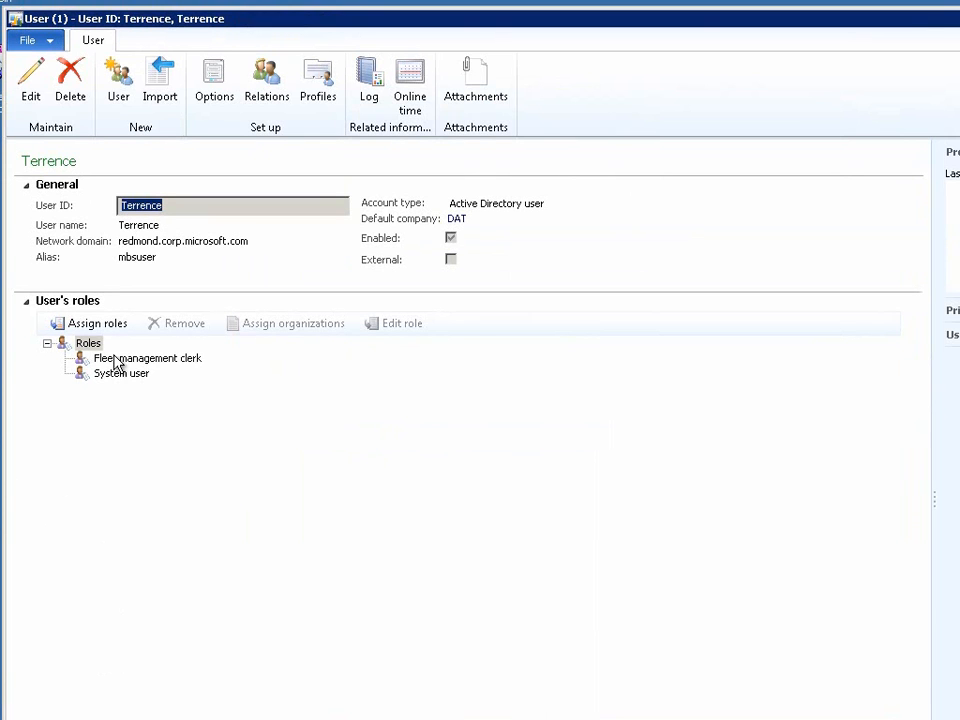
mouse_move(140, 375)
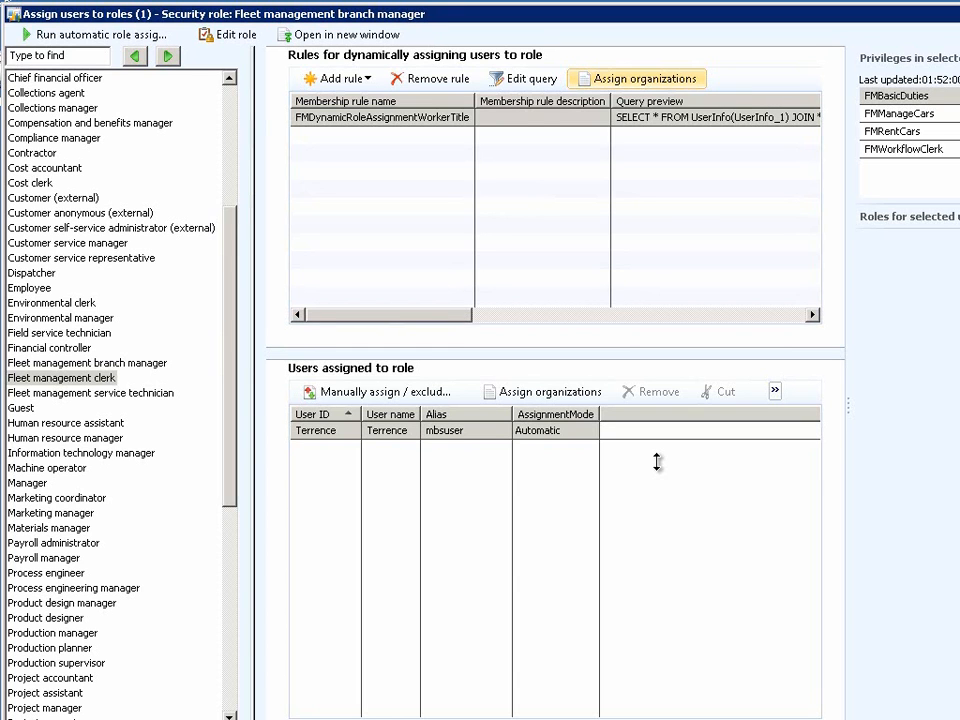
mouse_move(662, 458)
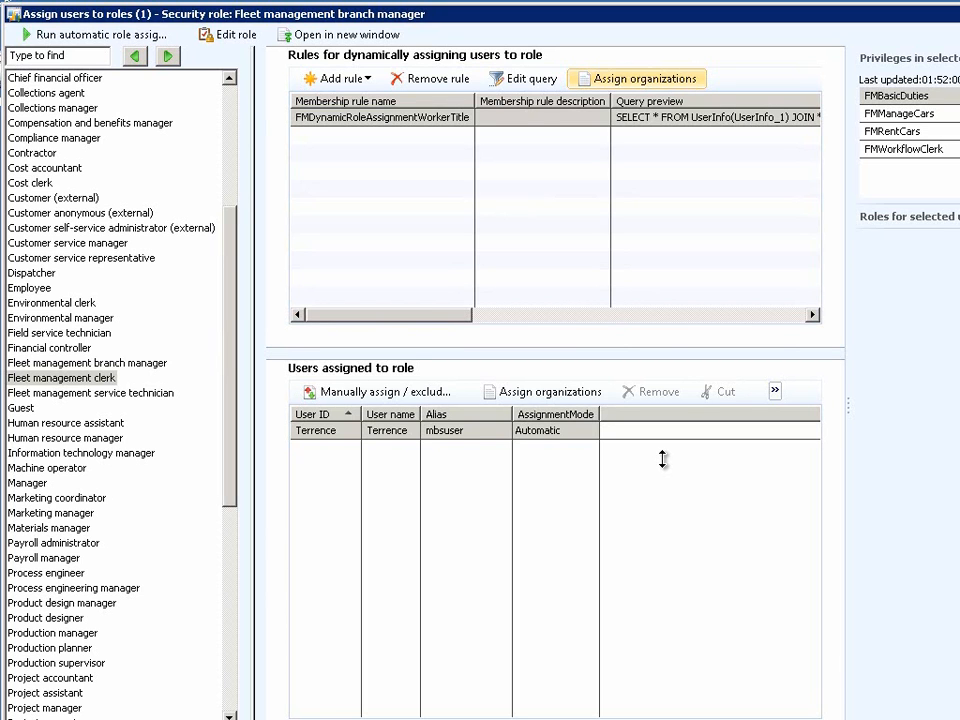
Open the Assign organizations form for the worker-title rule
click(636, 78)
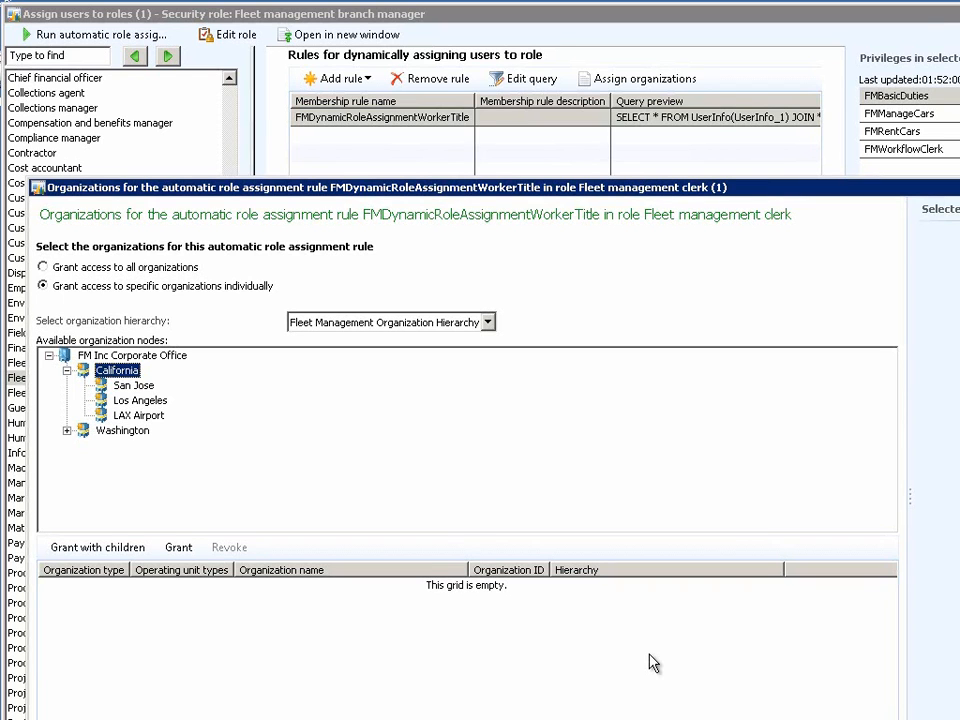
mouse_move(643, 660)
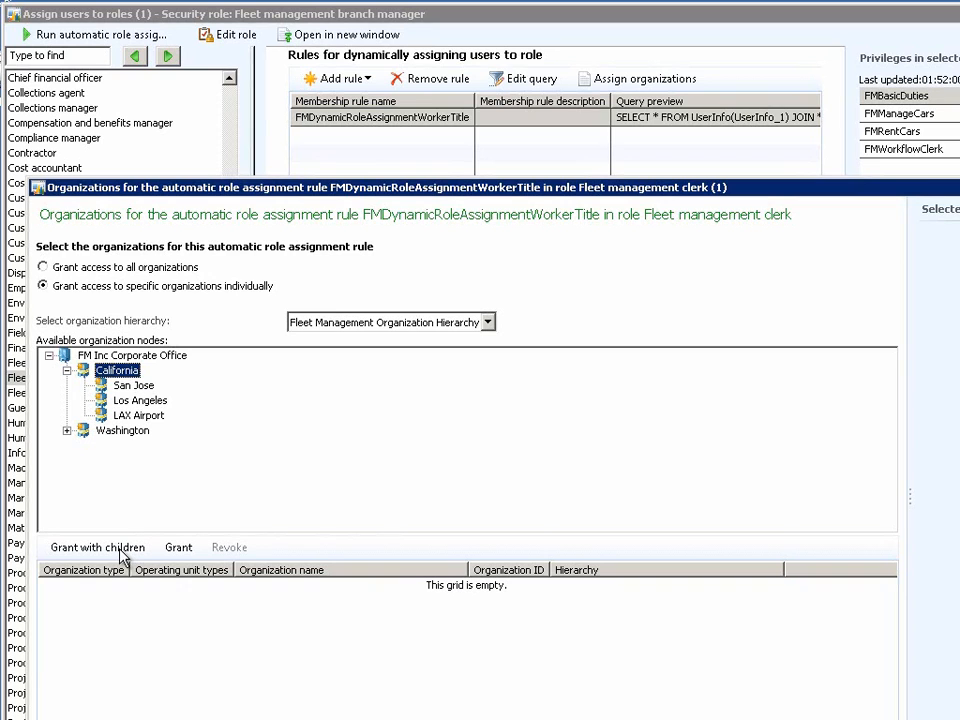
mouse_move(150, 421)
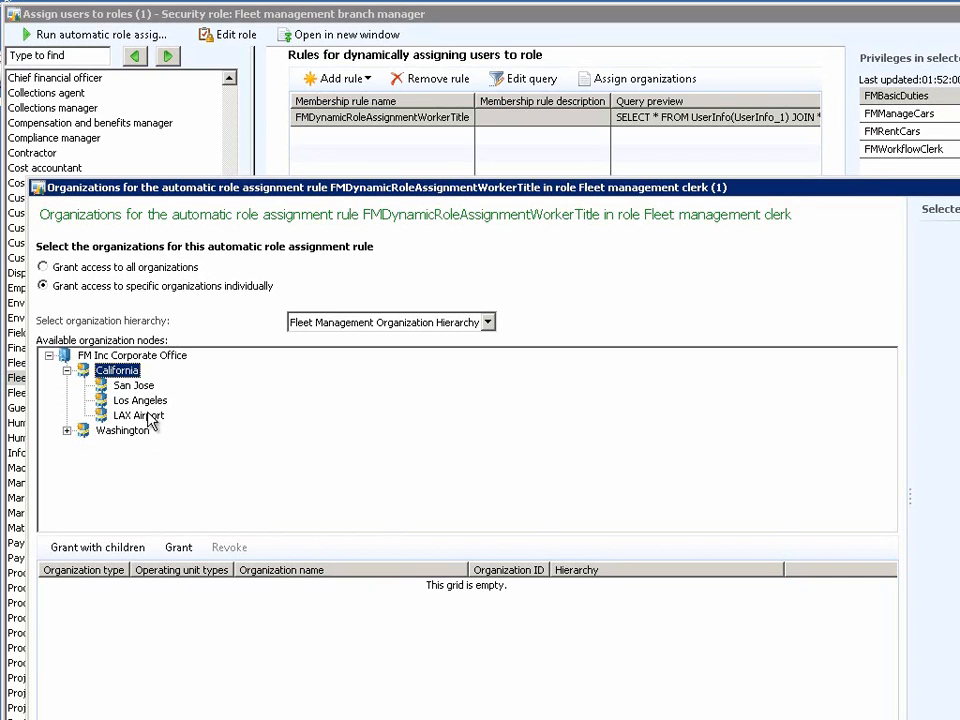
Select Los Angeles under California and grant it to the rule
click(140, 400)
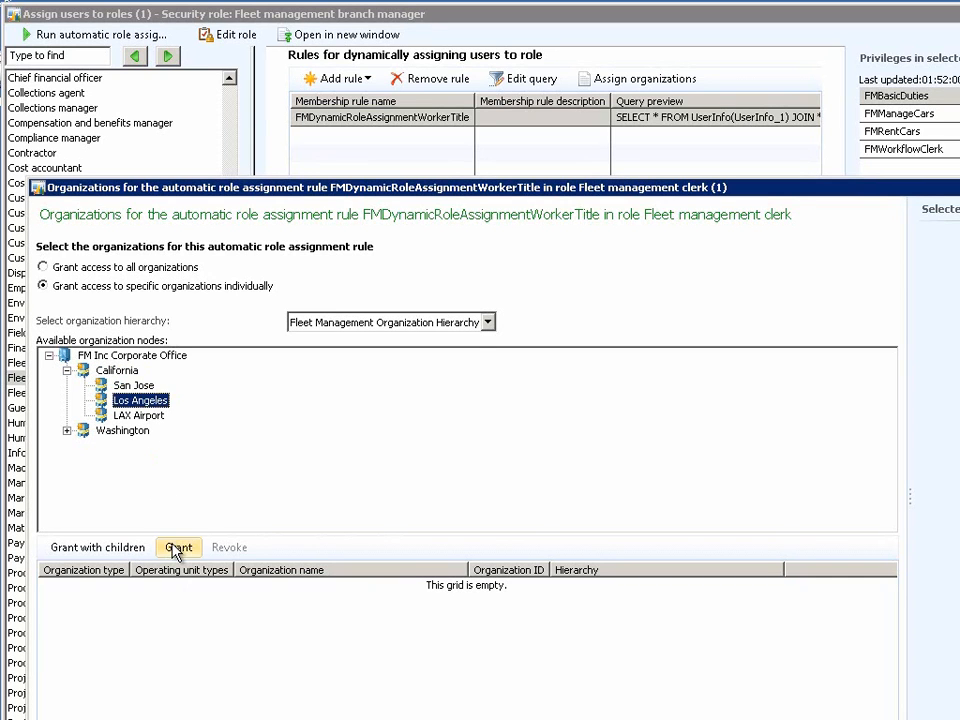
click(178, 547)
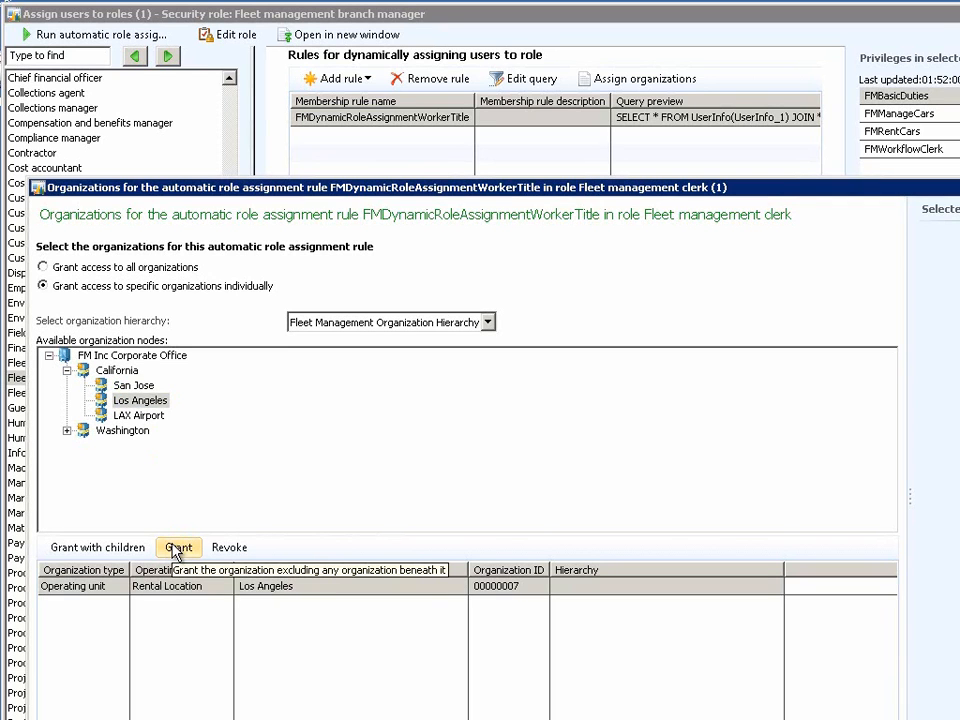